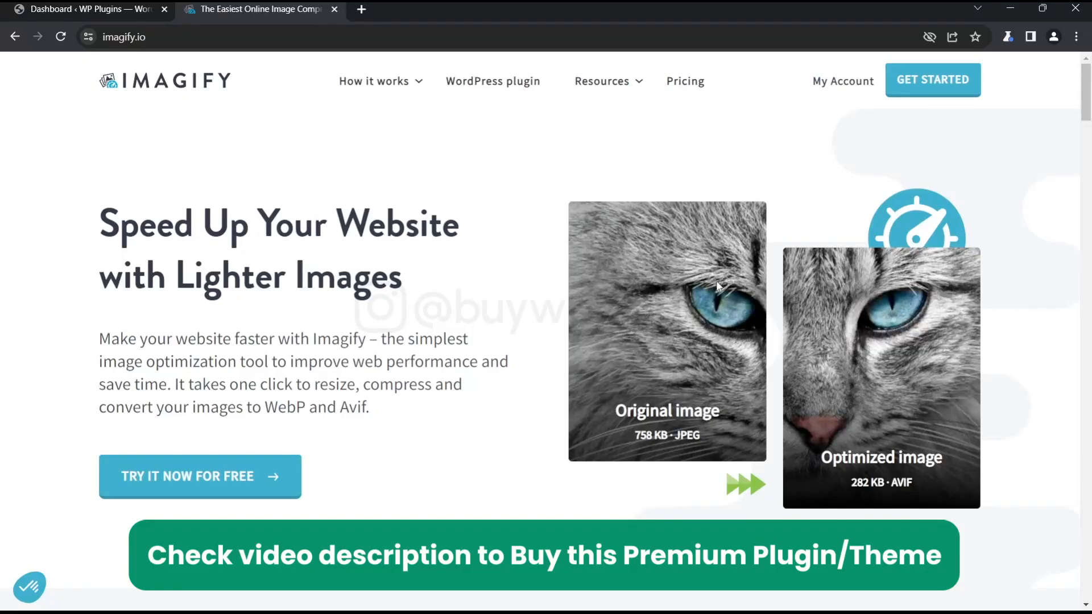
{"action": "mouse_move", "coordinate": [80, 182]}
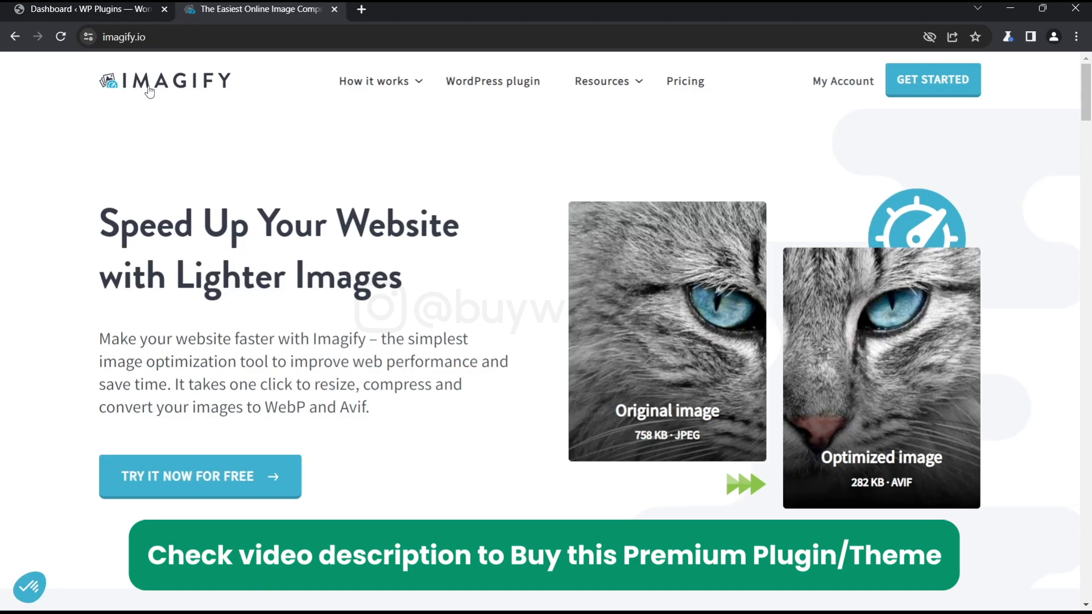
{"action": "mouse_move", "coordinate": [684, 81]}
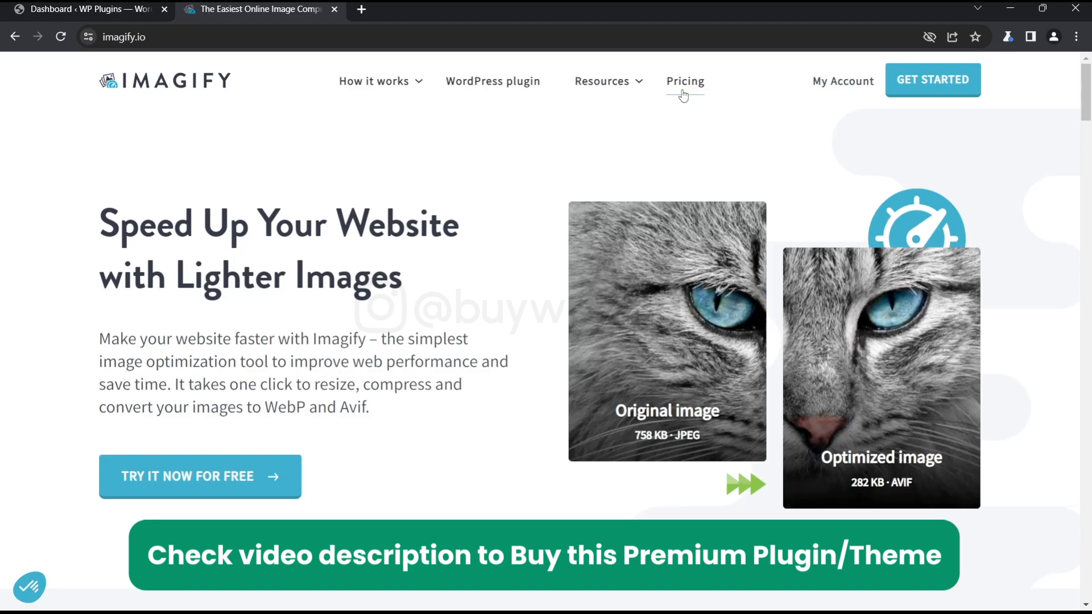
- Review Imagify's plan prices billed yearly, including the Infinite plan's Unlimited quota
{"action": "left_click", "coordinate": [685, 81]}
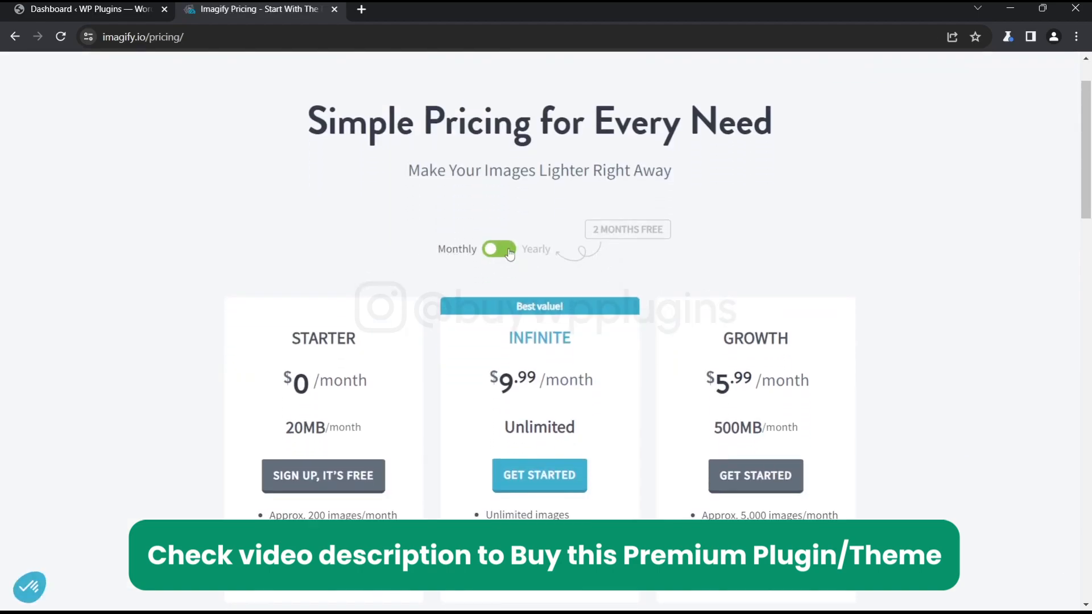
{"action": "left_click", "coordinate": [498, 248]}
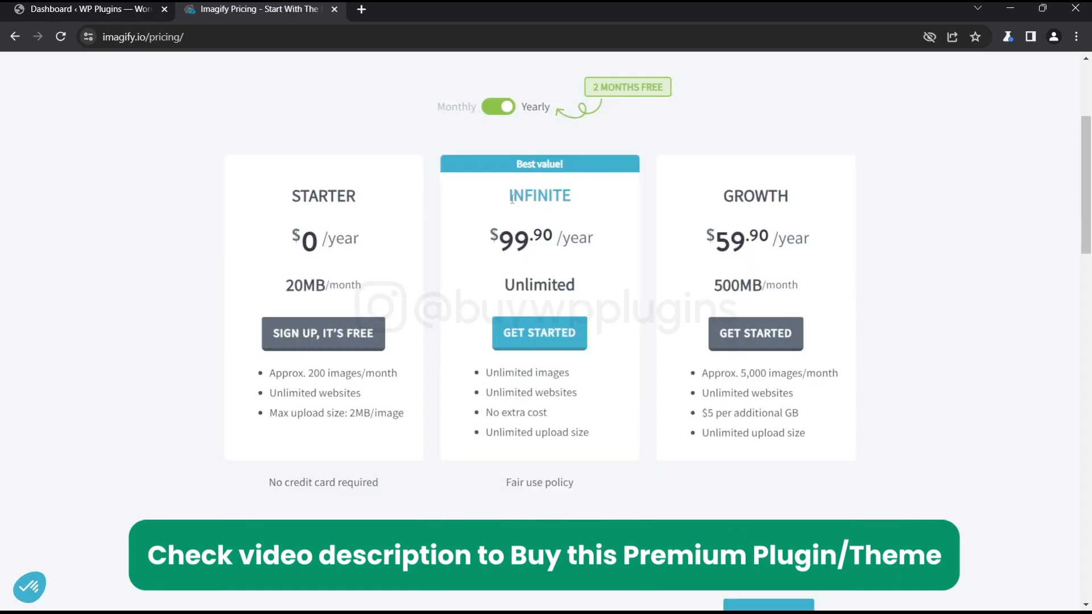
{"action": "double_click", "coordinate": [539, 195]}
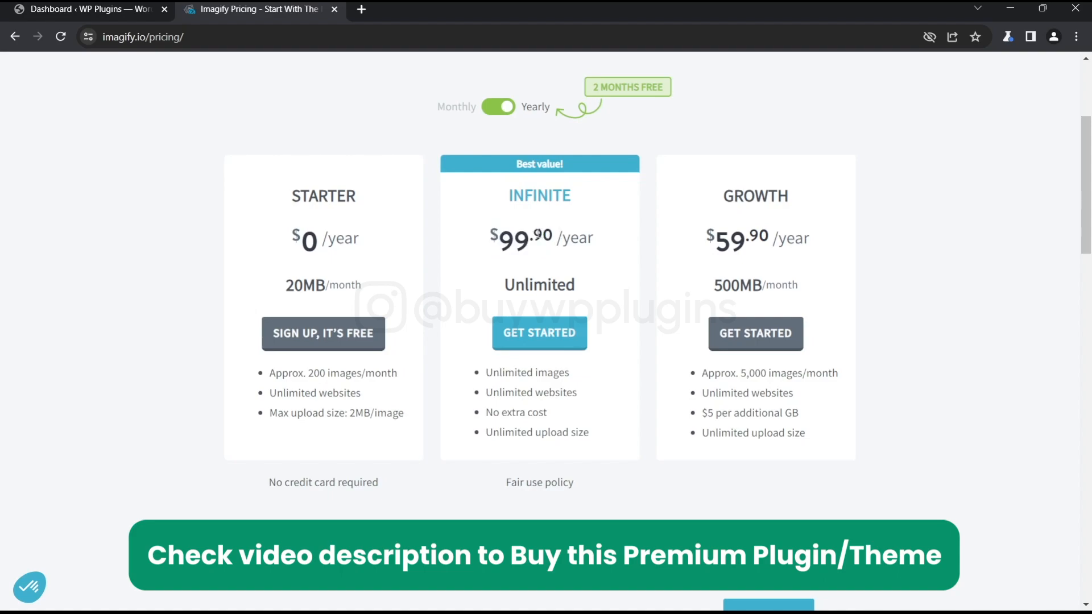
{"action": "mouse_move", "coordinate": [589, 299]}
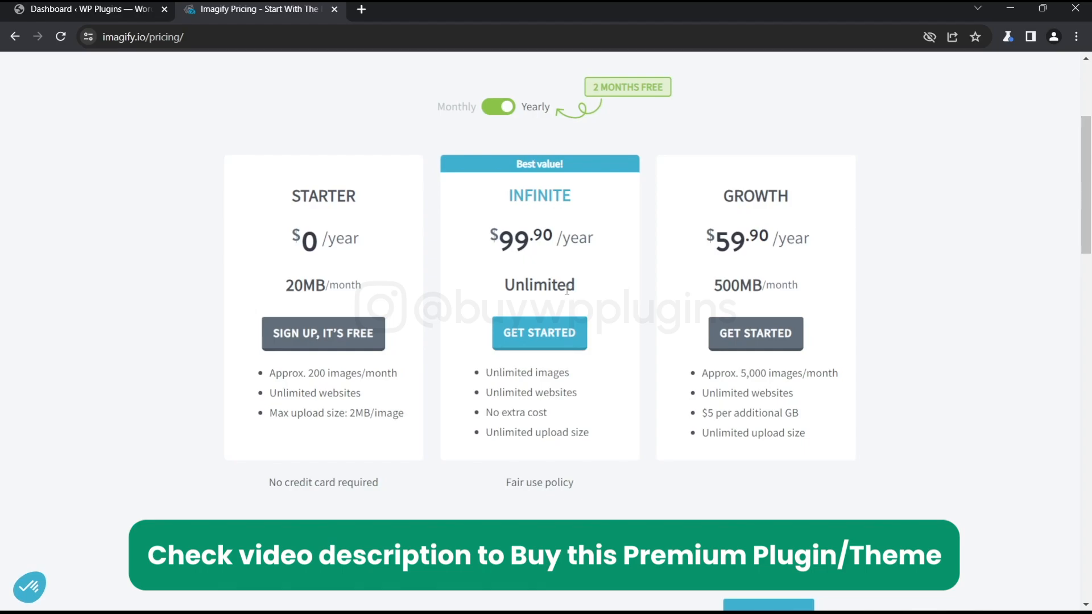
{"action": "double_click", "coordinate": [539, 284]}
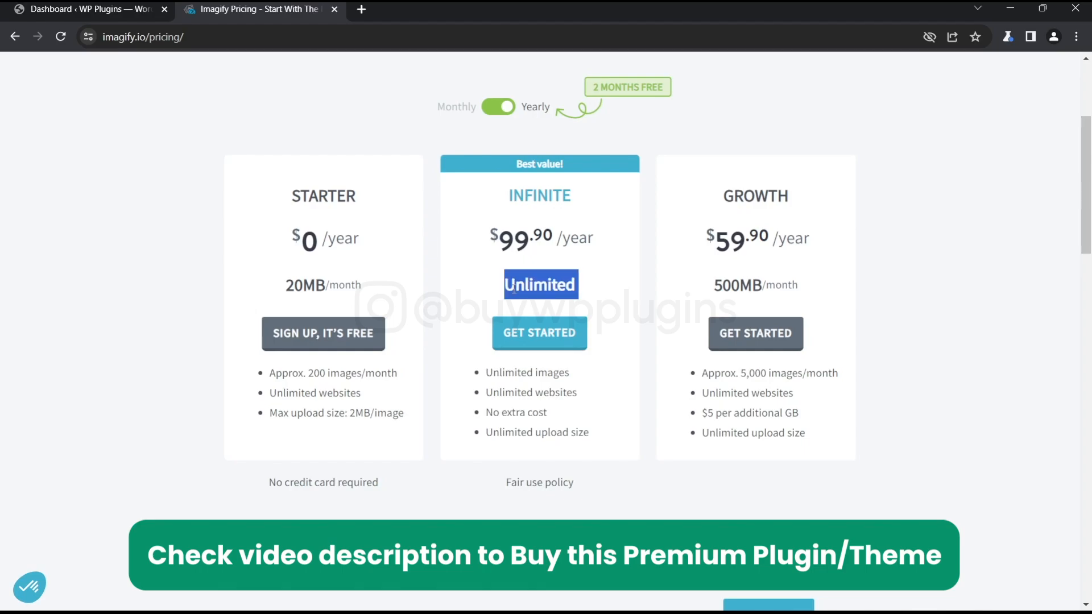
- Go to the WordPress Add New Plugin page
{"action": "left_click", "coordinate": [83, 9]}
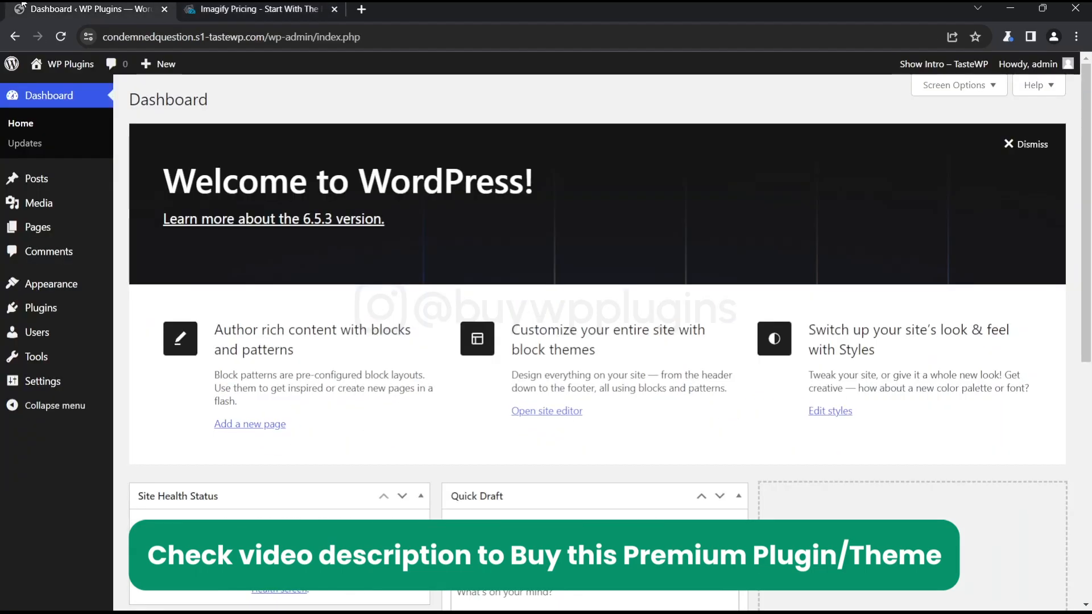
{"action": "mouse_move", "coordinate": [41, 307]}
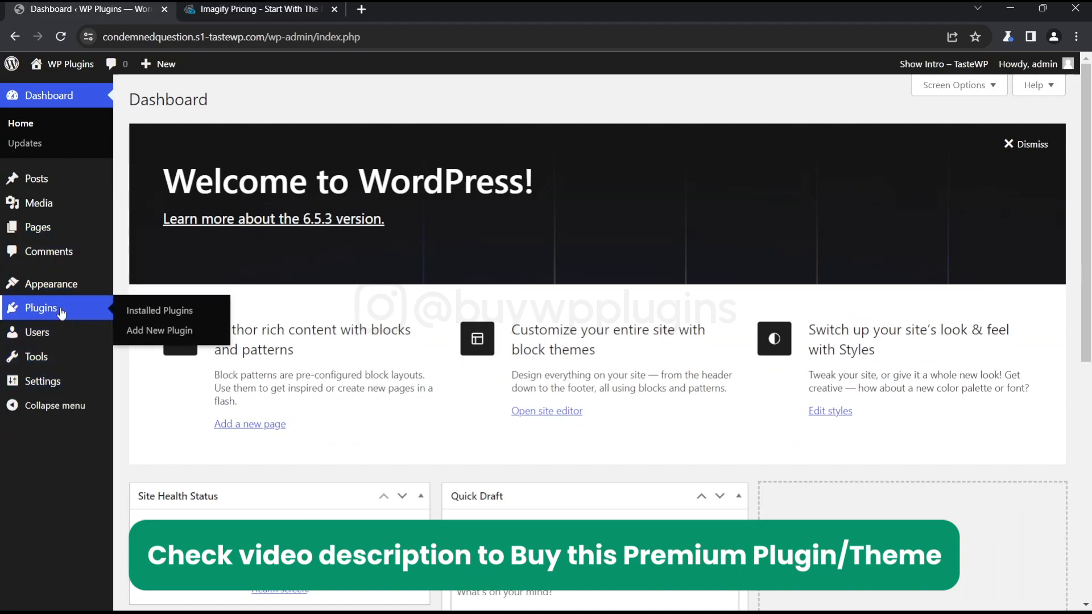
{"action": "left_click", "coordinate": [159, 330]}
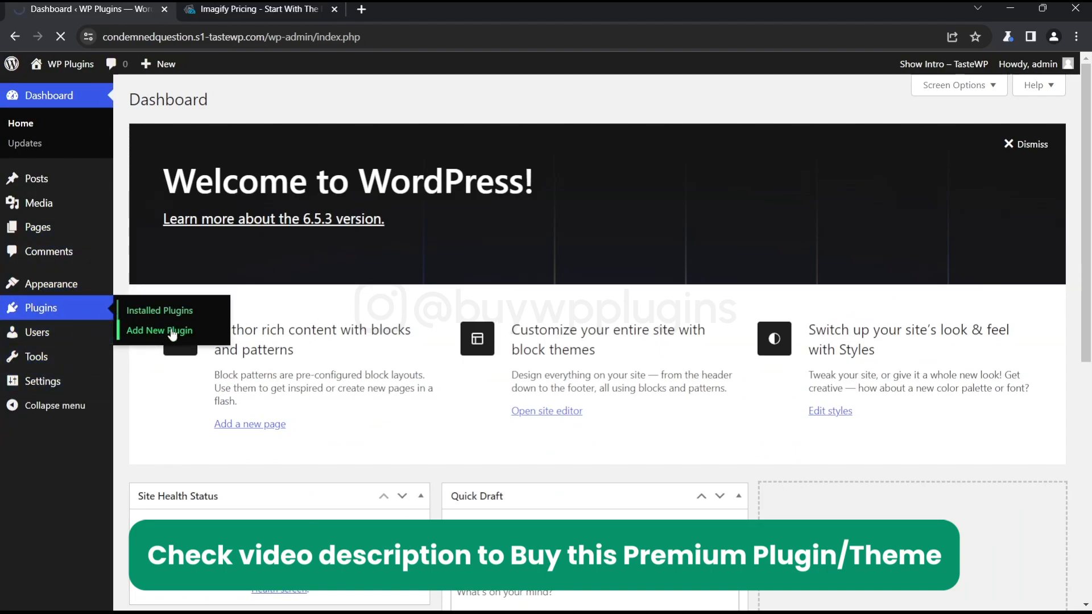
{"action": "left_click", "coordinate": [159, 330]}
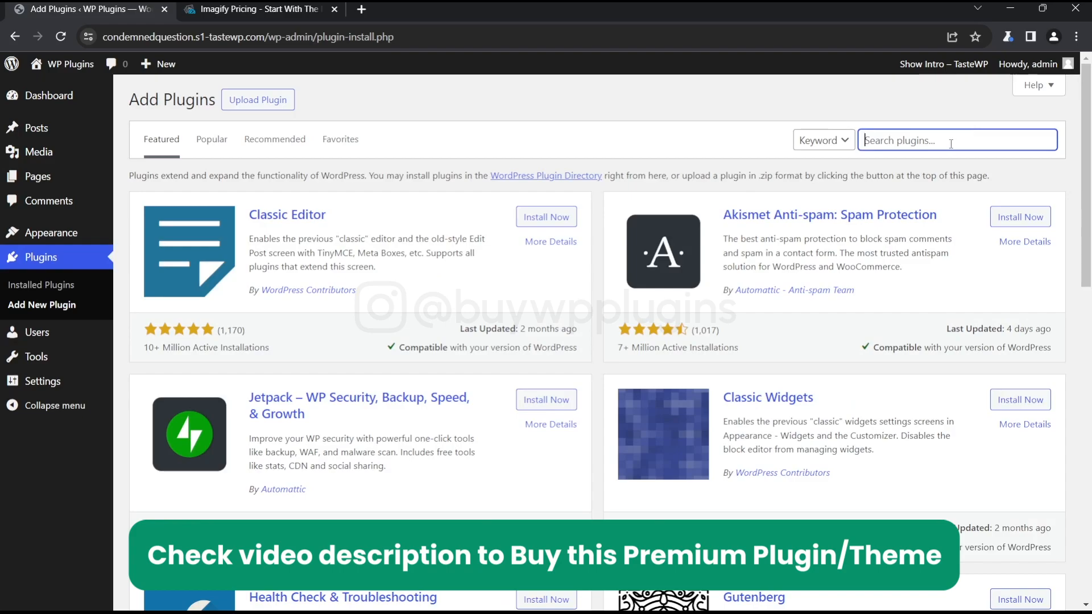
- Search plugins for 'imagify', then install and activate the Imagify plugin
{"action": "type", "text": "imagify"}
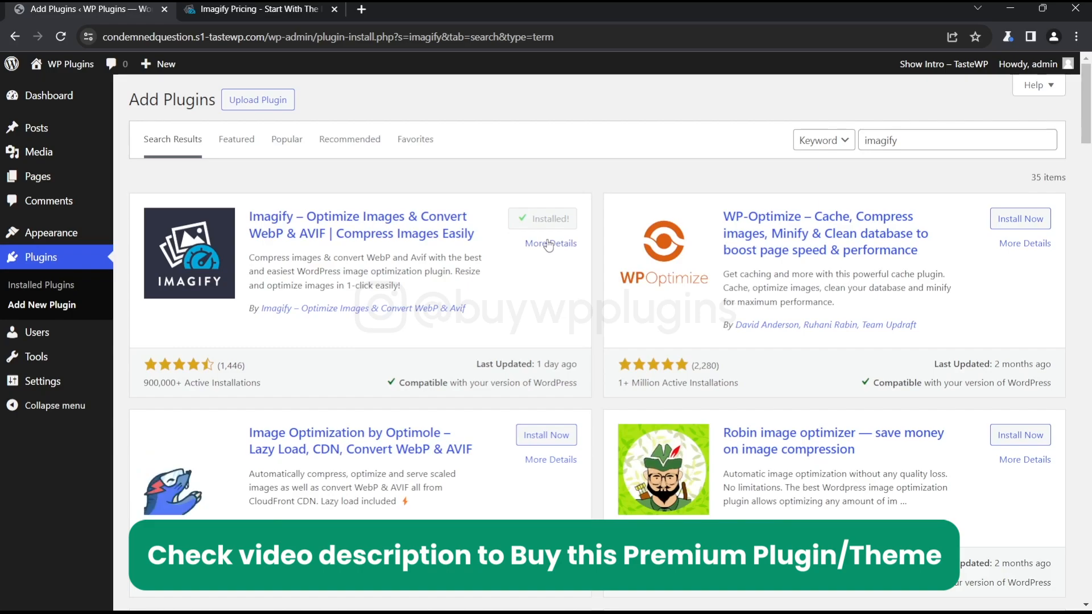
{"action": "left_click", "coordinate": [543, 218]}
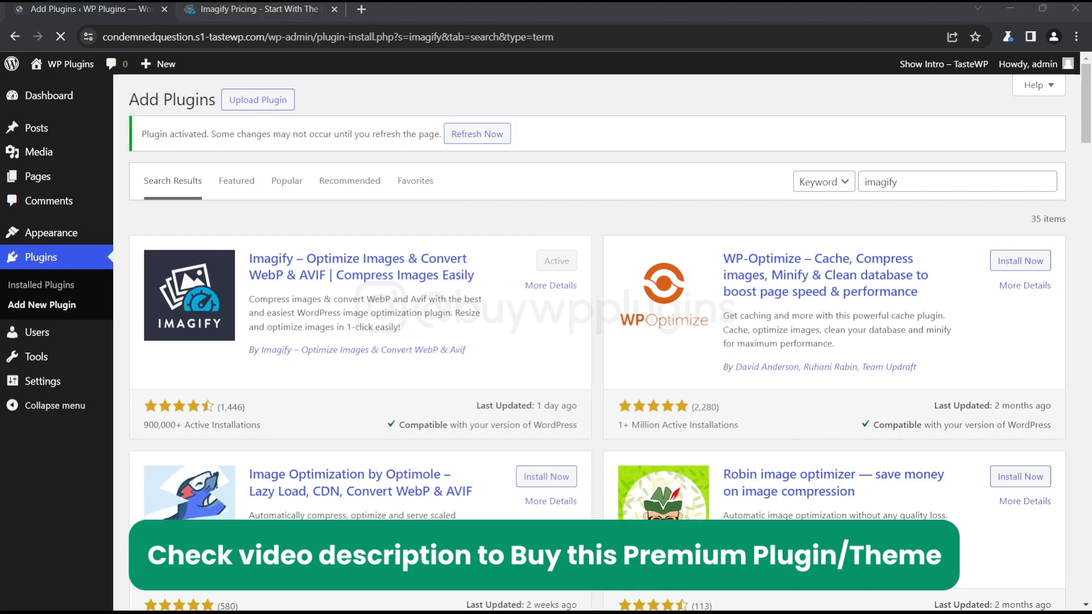
- Reload the page, enter the existing Imagify API key, connect, and dismiss the confirmation
{"action": "left_click", "coordinate": [476, 134]}
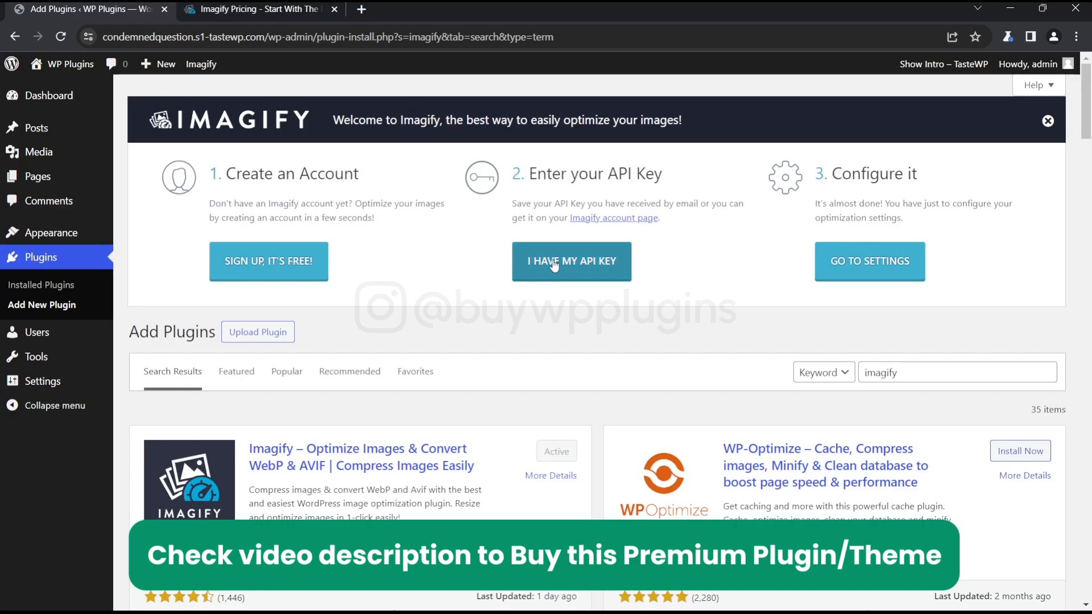
{"action": "left_click", "coordinate": [571, 261]}
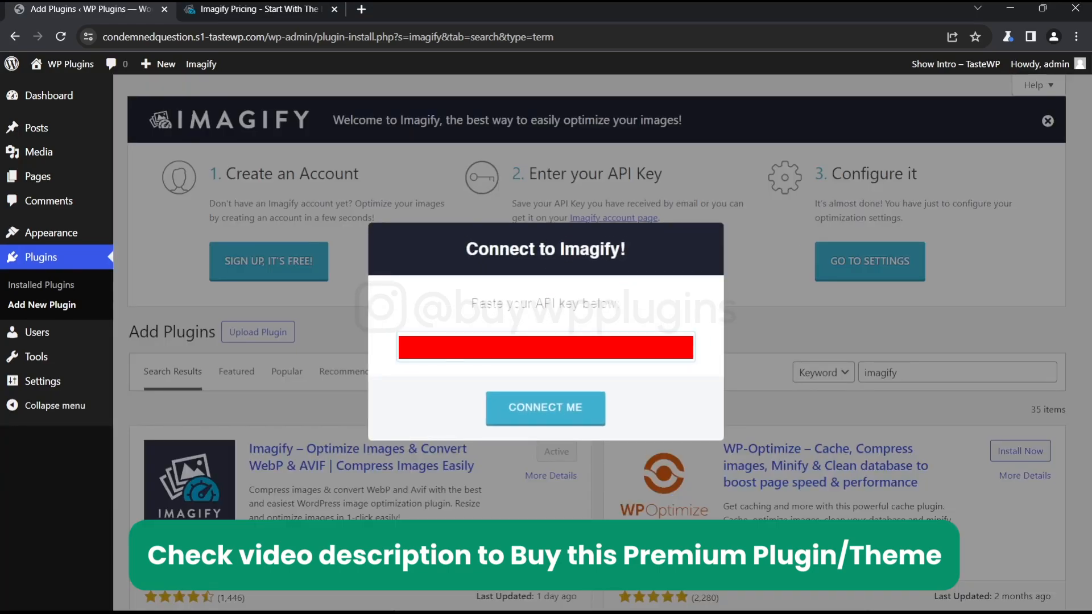
{"action": "left_click", "coordinate": [545, 407]}
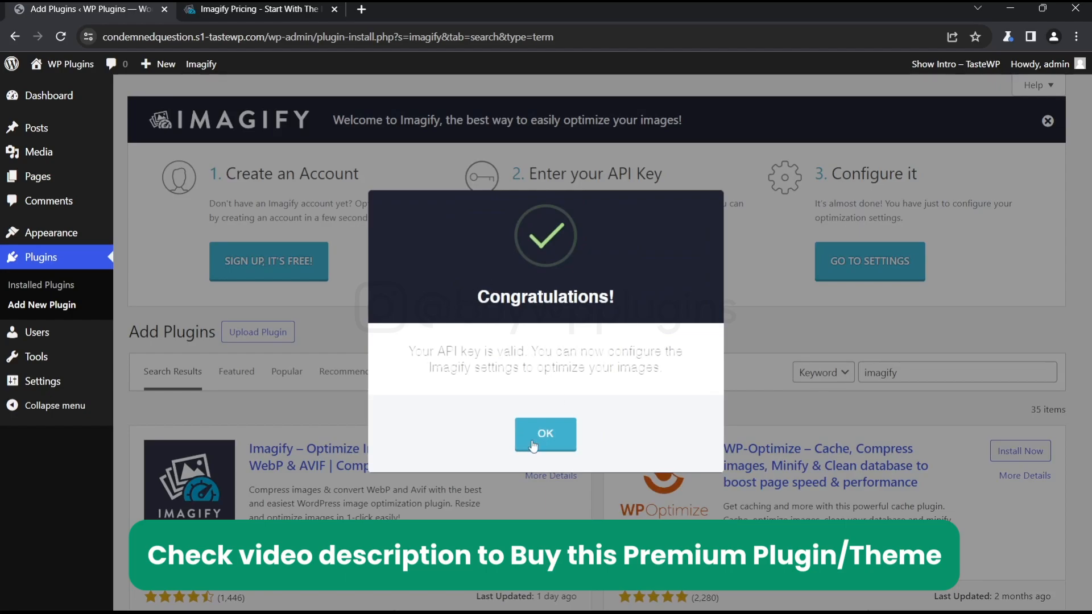
{"action": "left_click", "coordinate": [545, 433]}
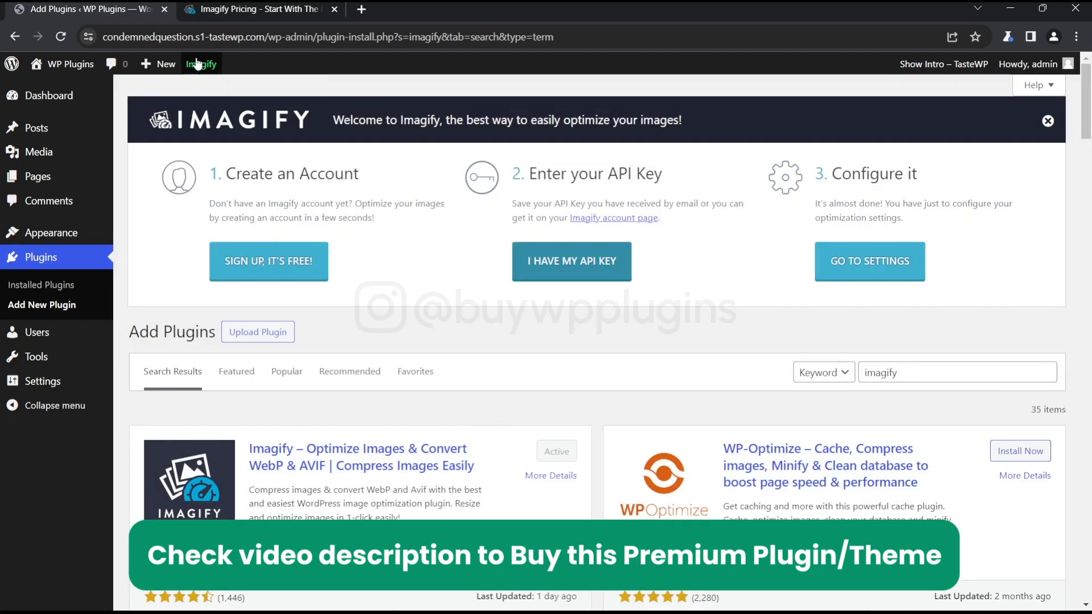